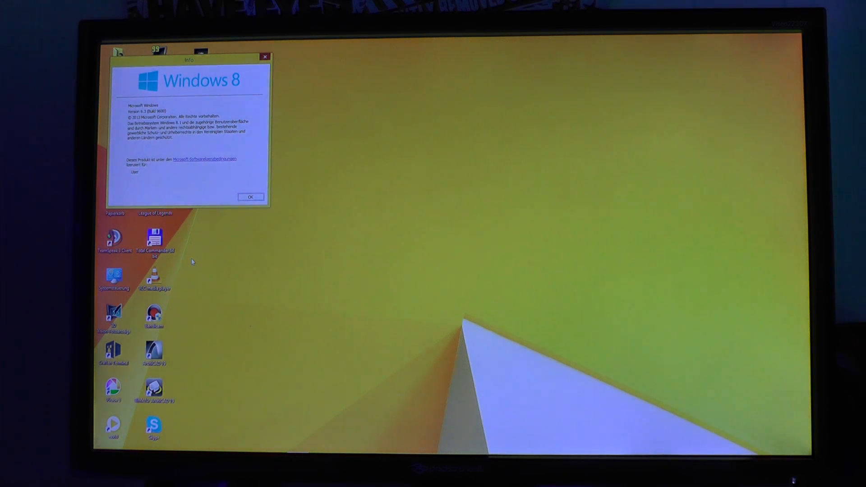
# - Run msinfo32 from the Run prompt to show the system information
pyautogui.press('Win+r')
pyautogui.write('msinfo')
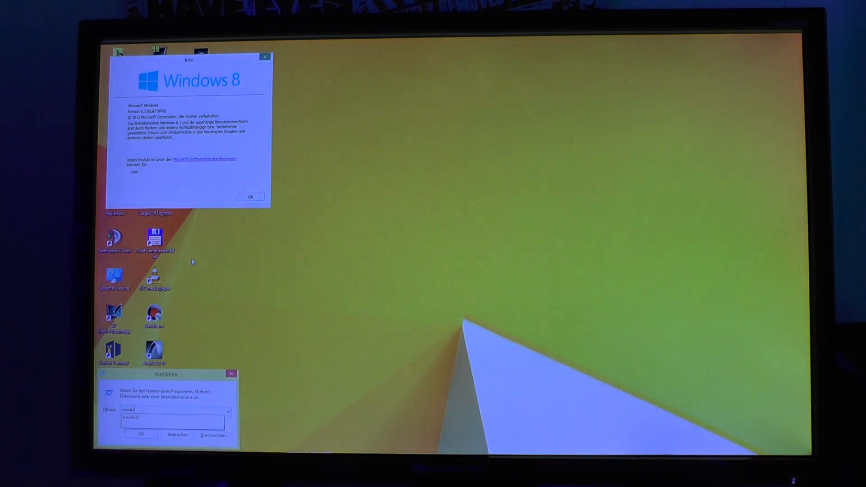
pyautogui.click(141, 436)
pyautogui.write('geräte')
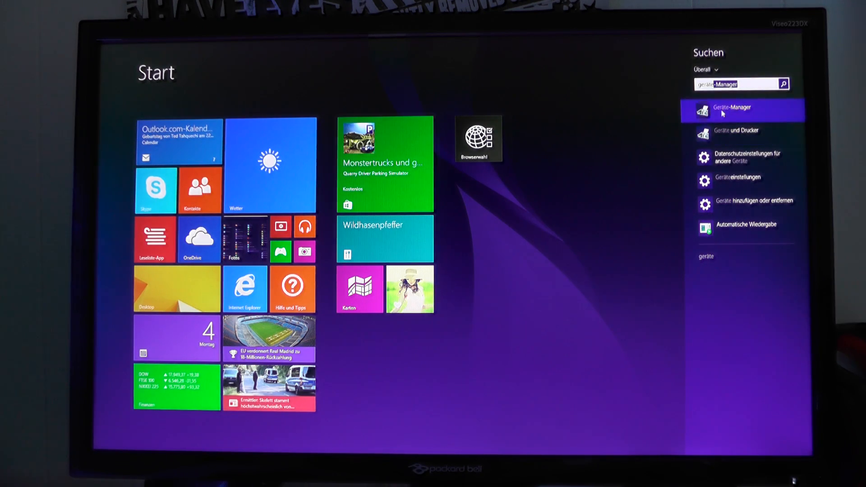
# - In Device Manager, expand Laufwerke and select the Samsung SSD 840 EVO drive
pyautogui.click(731, 109)
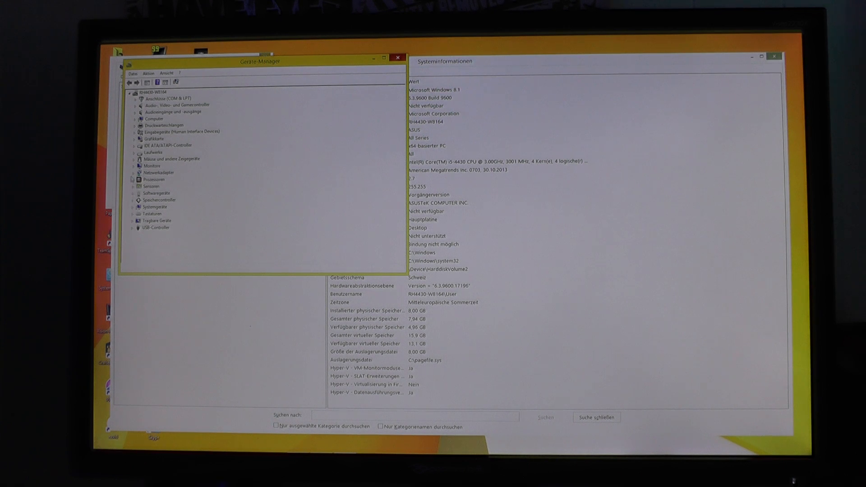
pyautogui.click(132, 153)
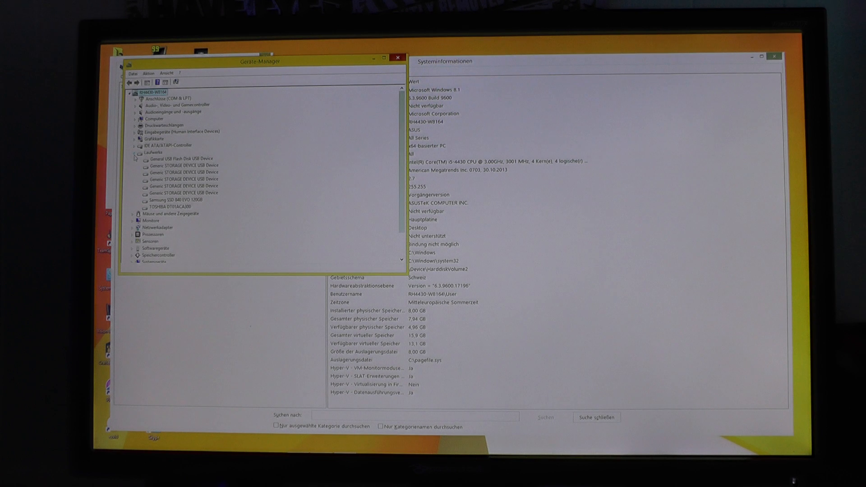
pyautogui.click(185, 199)
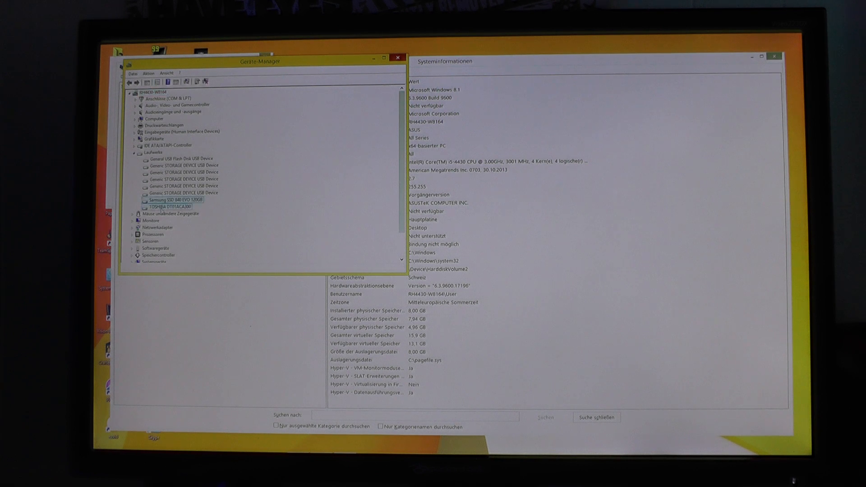
pyautogui.click(177, 207)
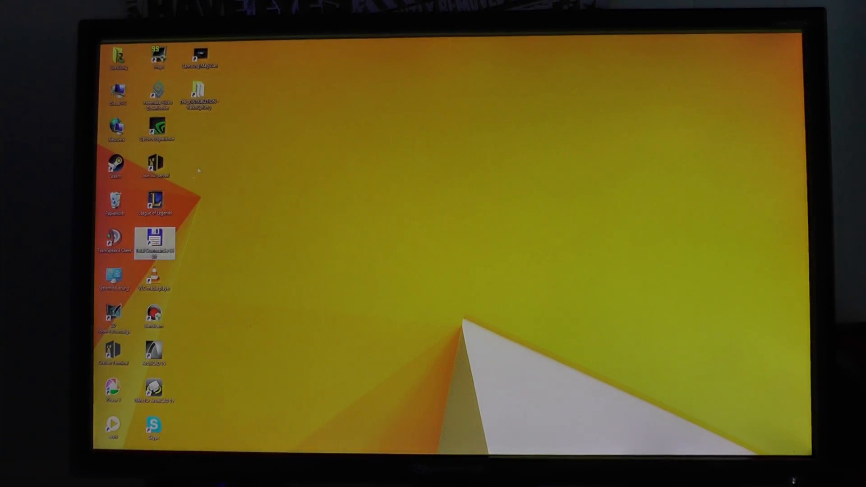
# - Open THE_DISTRIBUTION from the desktop, then its qle folder
pyautogui.doubleClick(198, 94)
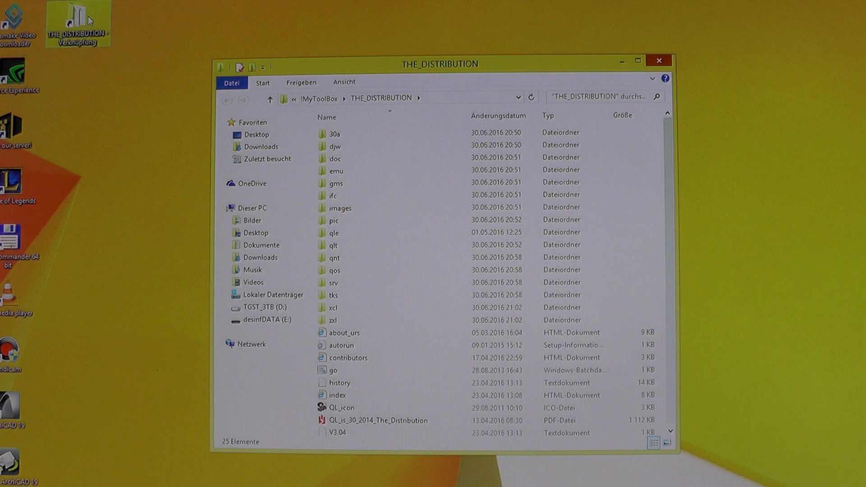
pyautogui.doubleClick(334, 233)
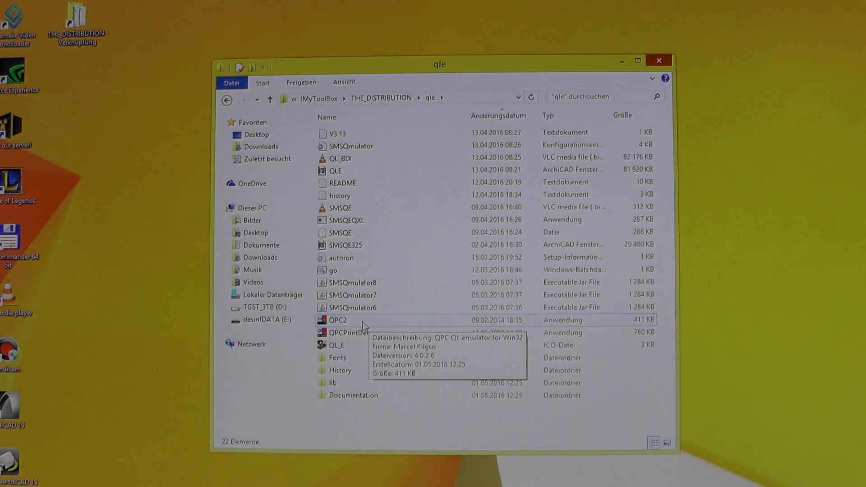
# - Launch QPC2.exe and let SMSQ/E boot to the Lynx 'QL is 30' page
pyautogui.doubleClick(337, 320)
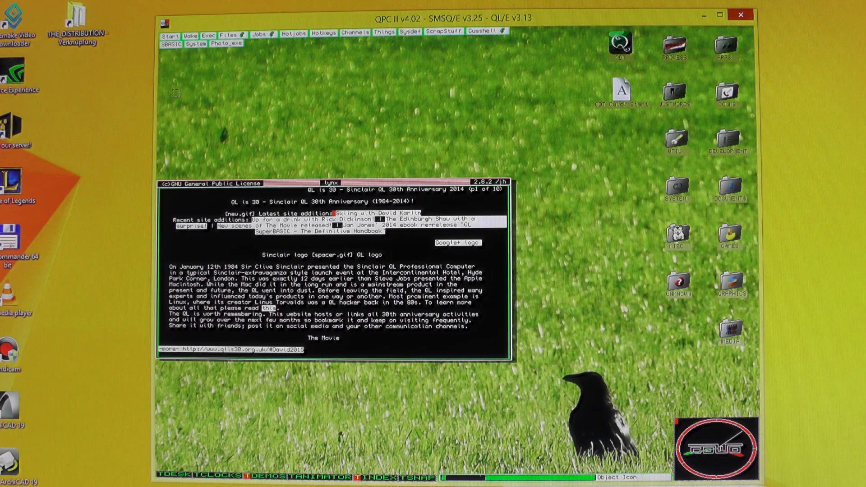
pyautogui.click(258, 31)
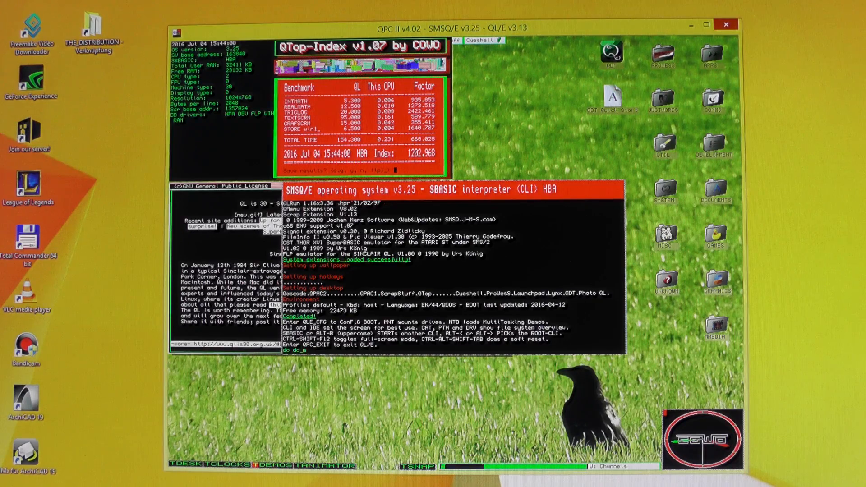
# - Type 'do do_machineload' at the SBASIC prompt
pyautogui.write('achineload')
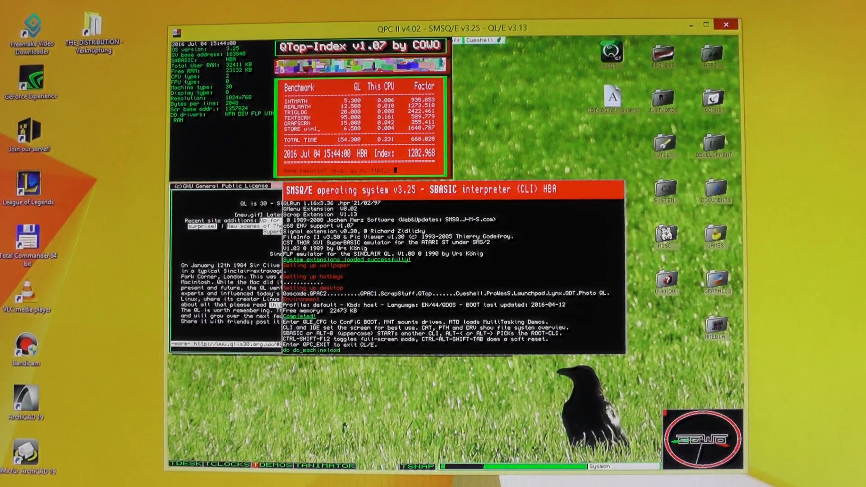